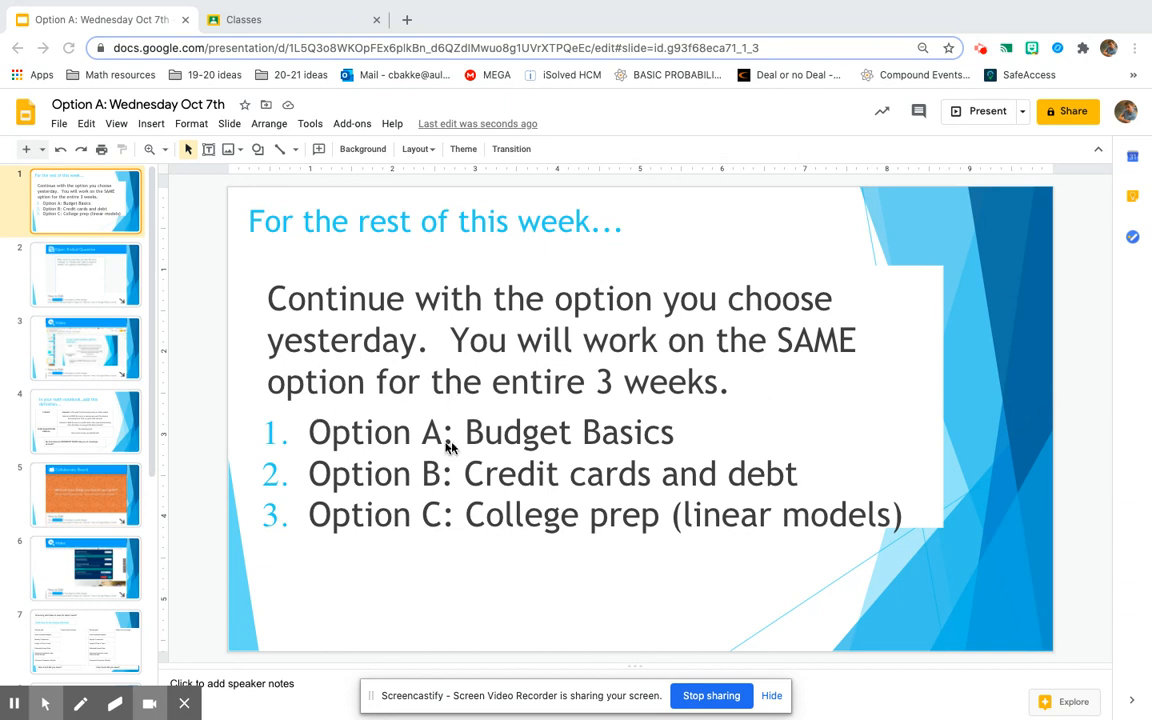
pyautogui.moveTo(390, 528)
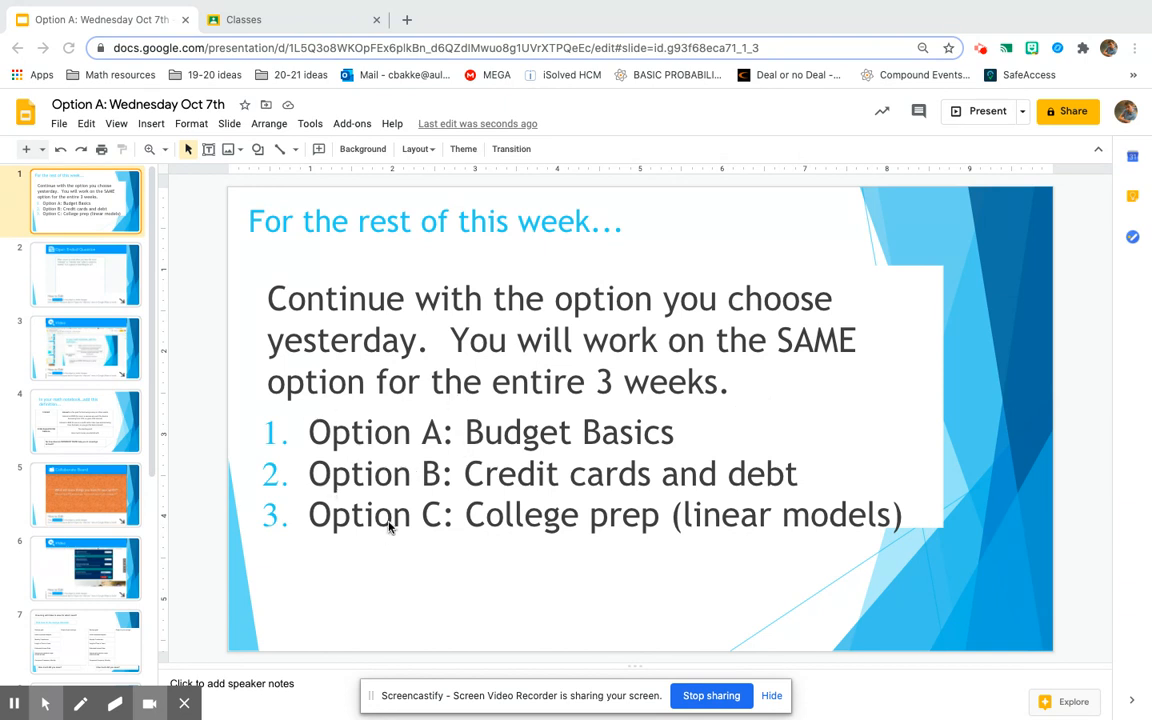
pyautogui.moveTo(202, 279)
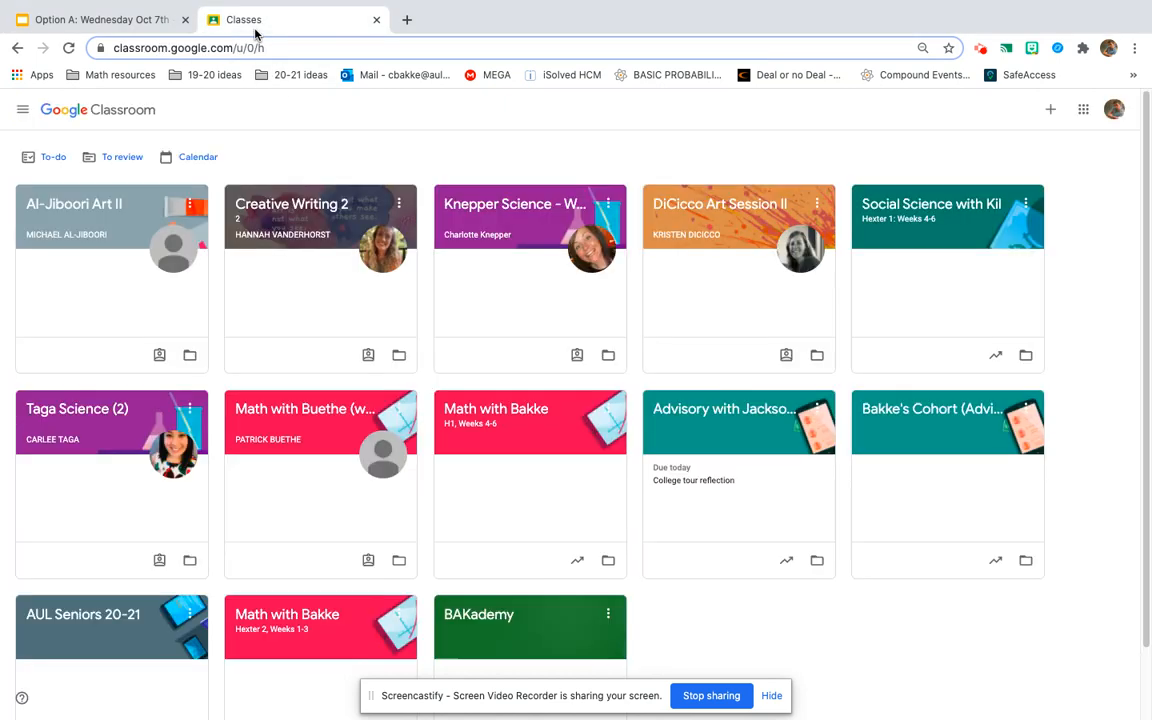
pyautogui.moveTo(287, 620)
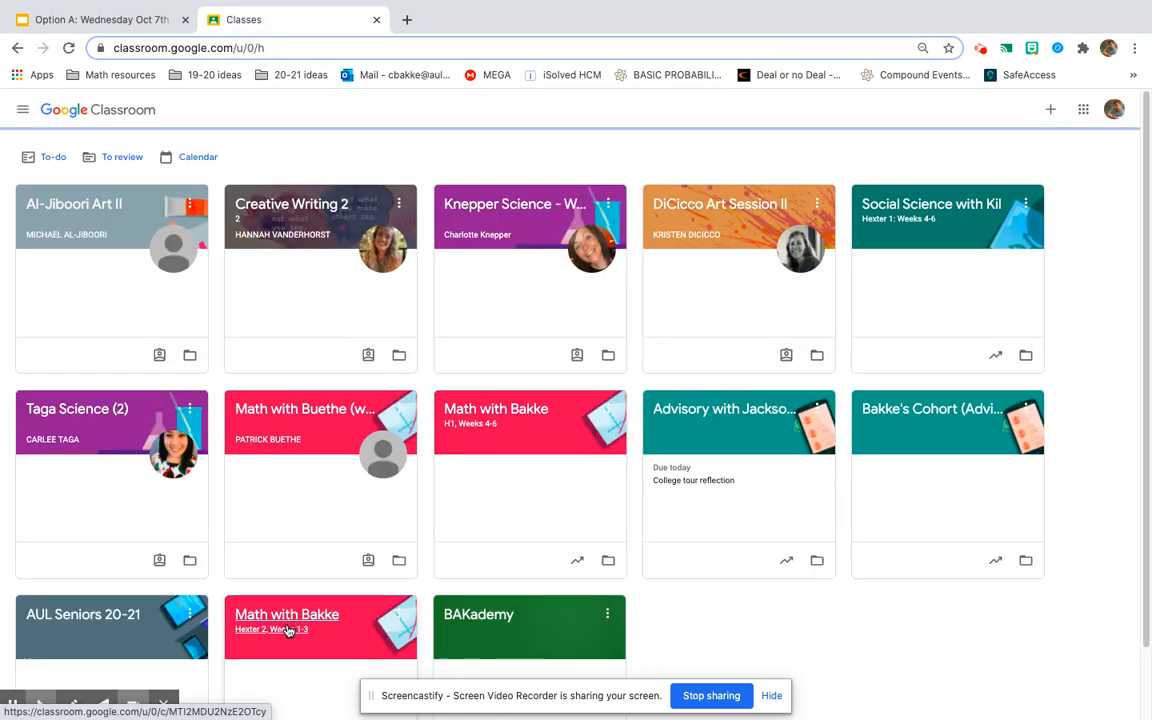
# Step: Open the Math with Bakke Hexter 2, Weeks 1-3 class and view its Classwork page
pyautogui.click(286, 614)
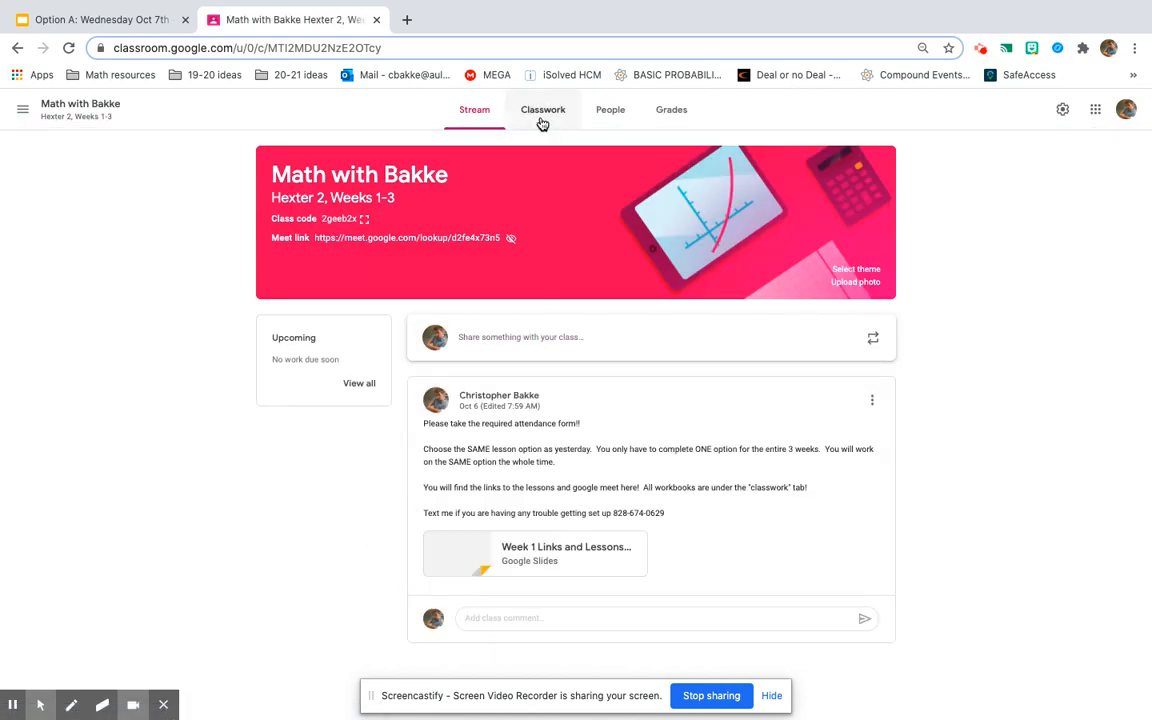
pyautogui.click(542, 109)
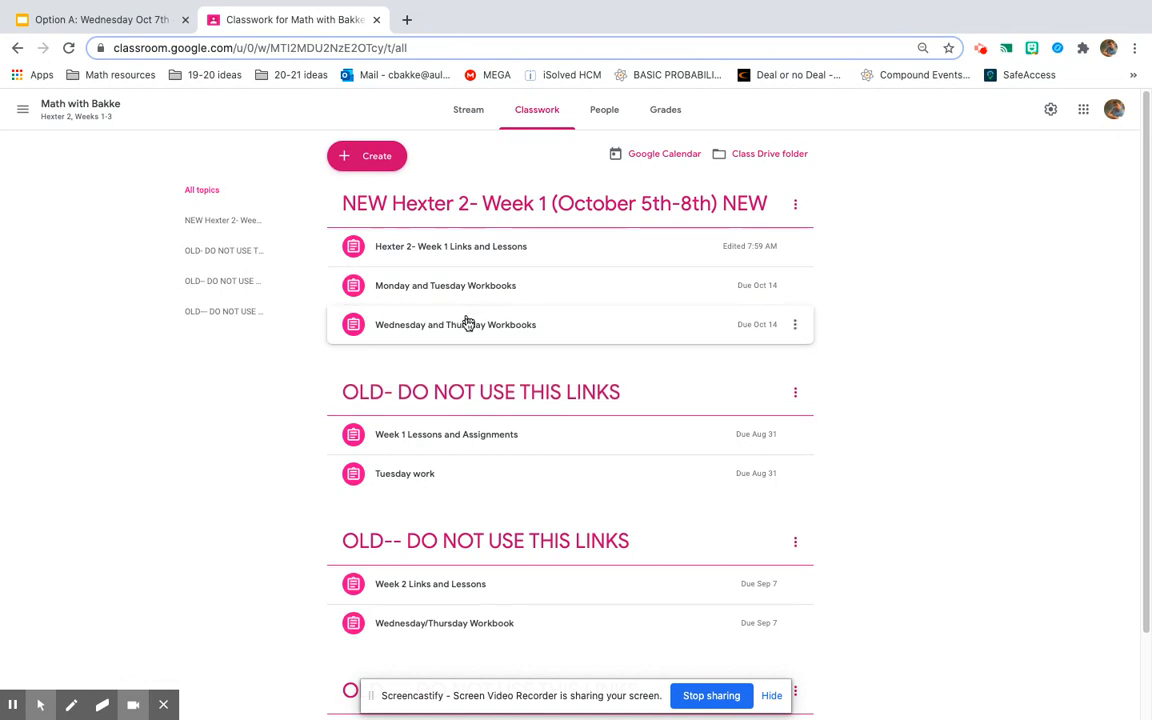
pyautogui.click(445, 285)
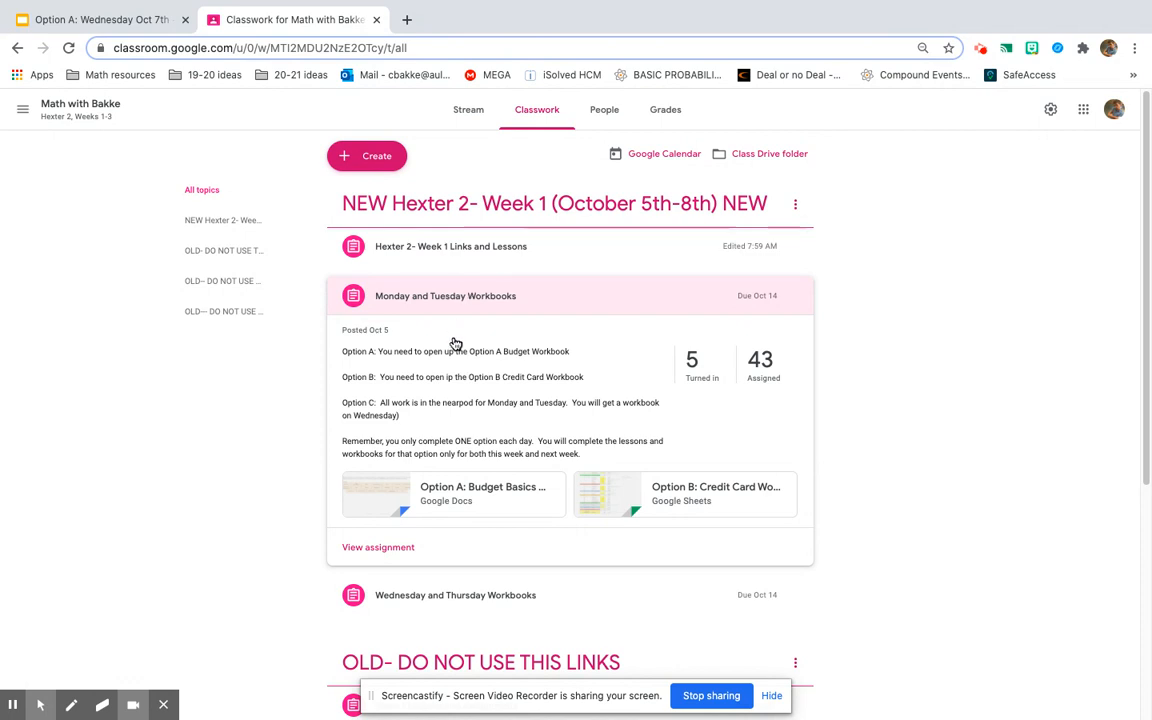
pyautogui.moveTo(370, 350)
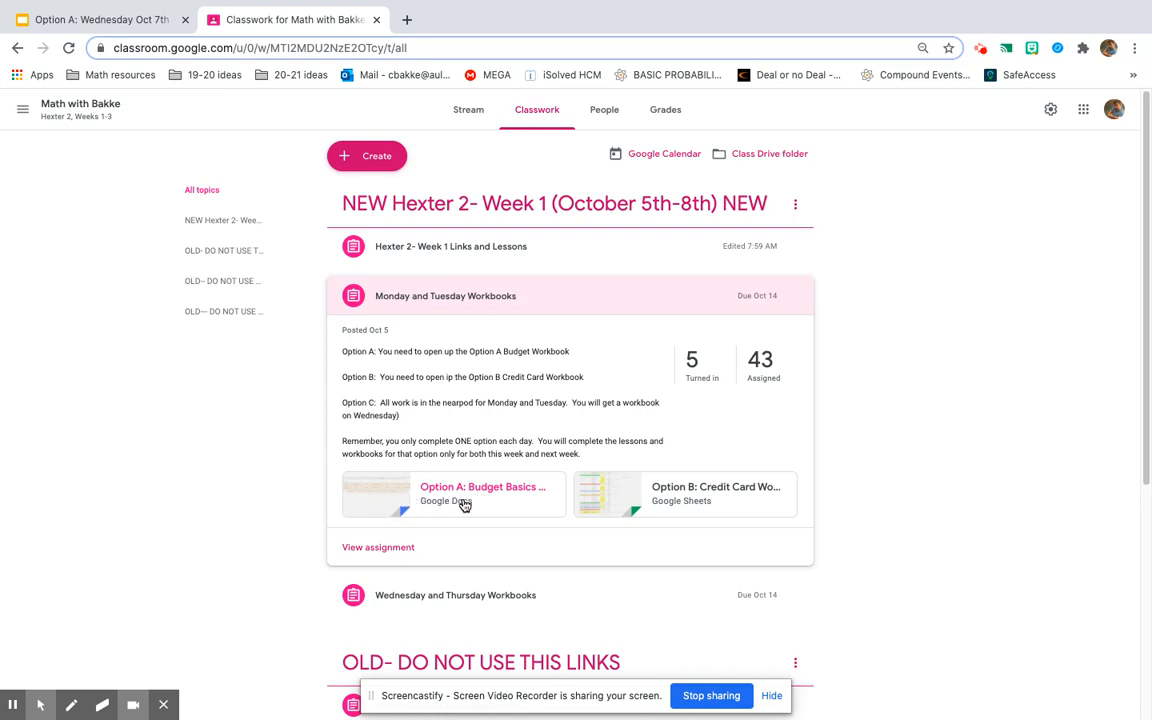
pyautogui.moveTo(384, 507)
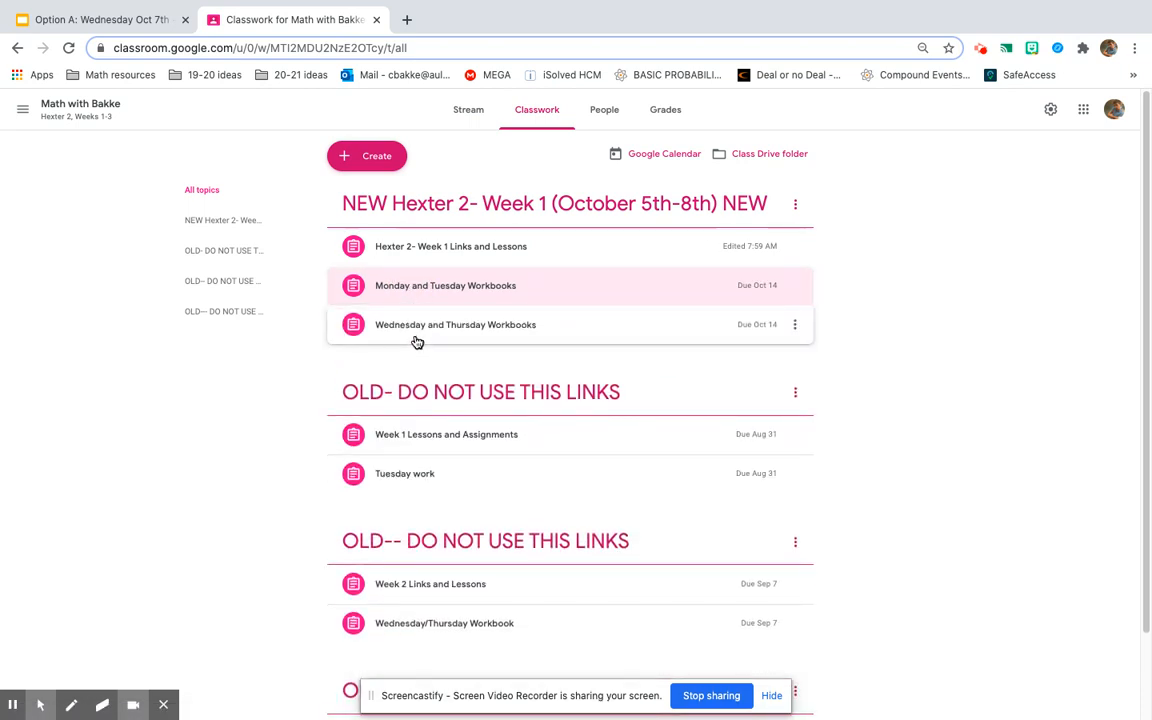
pyautogui.click(455, 324)
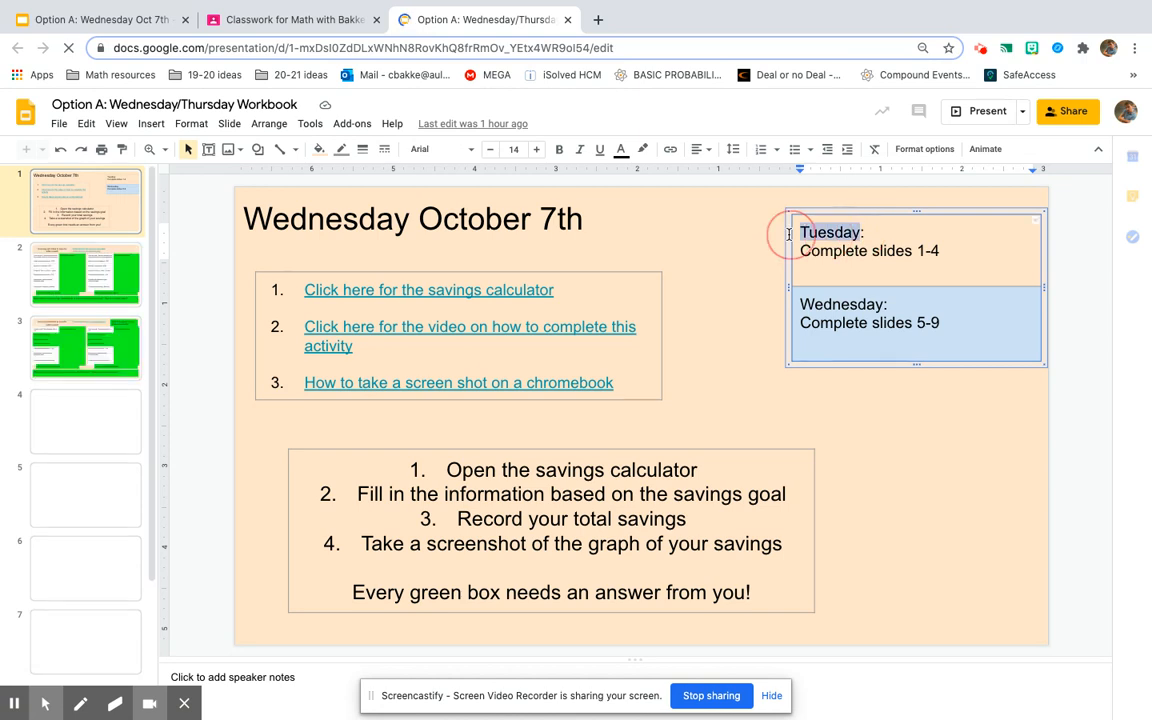
# Step: Relabel the workbook's schedule days from Tuesday/Wednesday to Wednesday and Thursday
pyautogui.write('Wednesday')
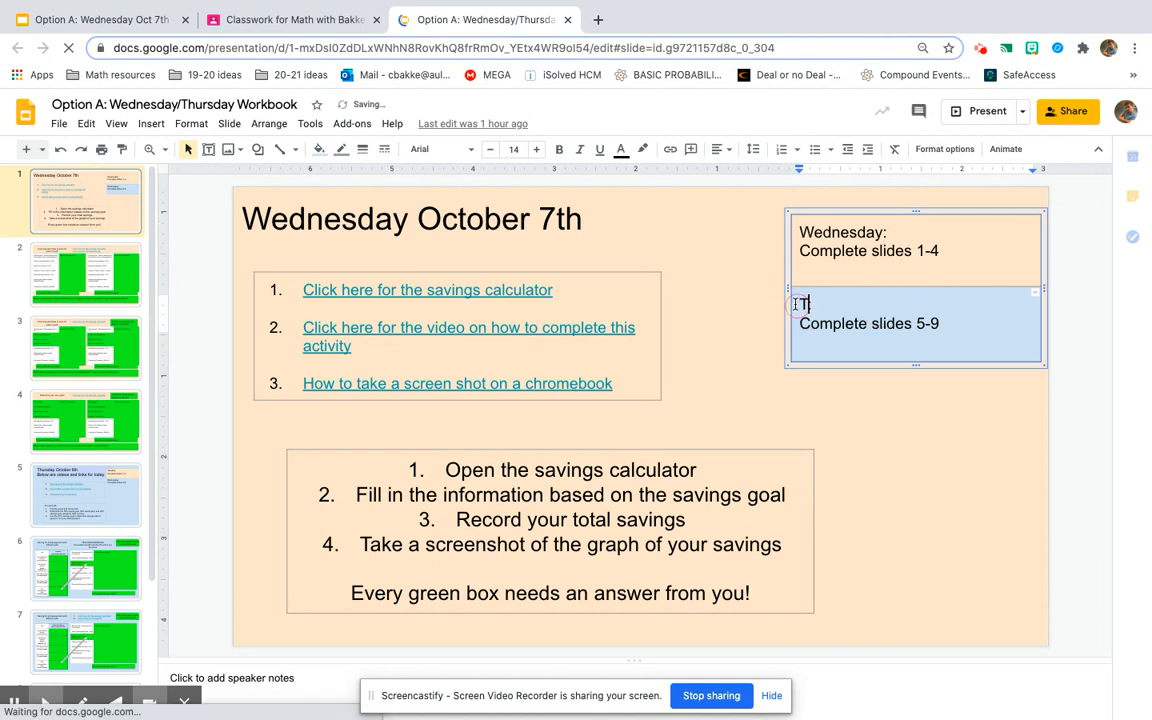
pyautogui.write('Thursday')
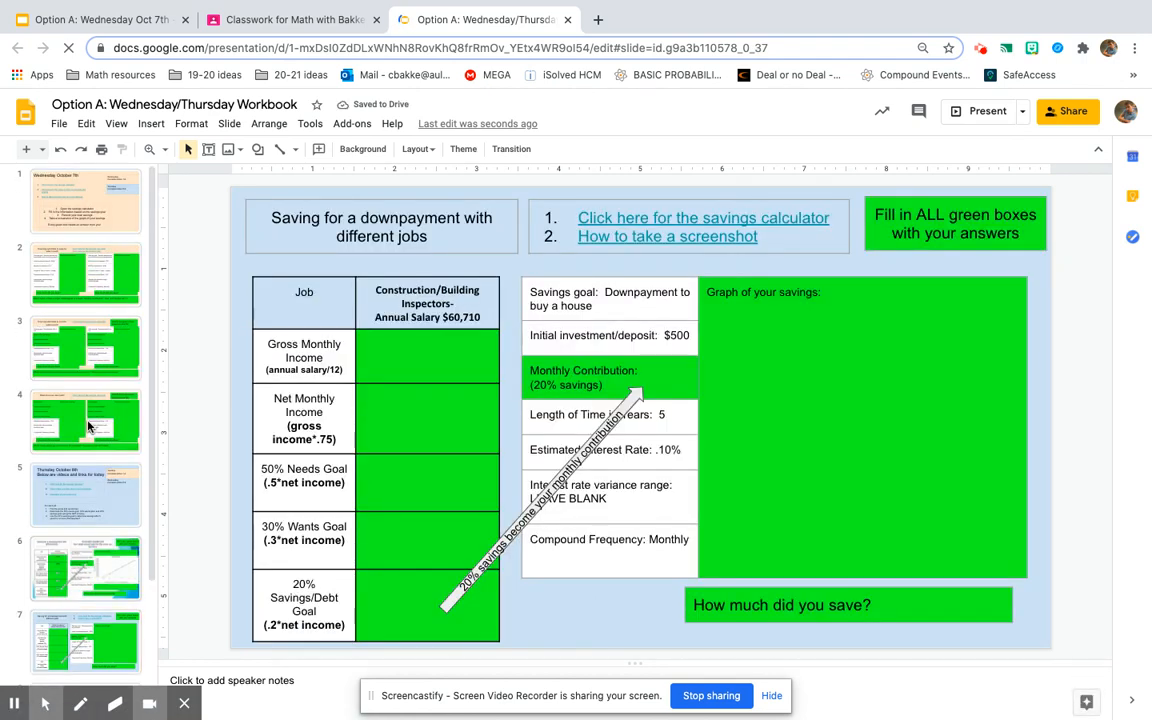
# Step: View the apartment deposit, car downpayment and determine-your-own-goal slides, entering 150 along the way
pyautogui.click(86, 274)
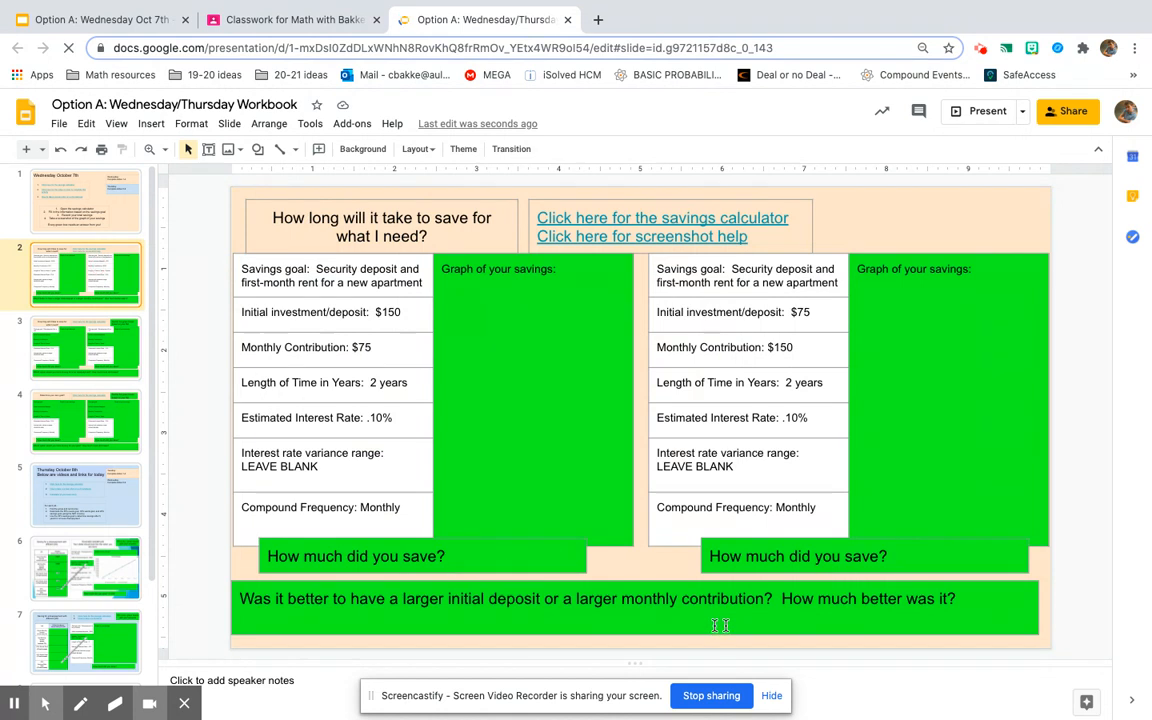
pyautogui.moveTo(943, 358)
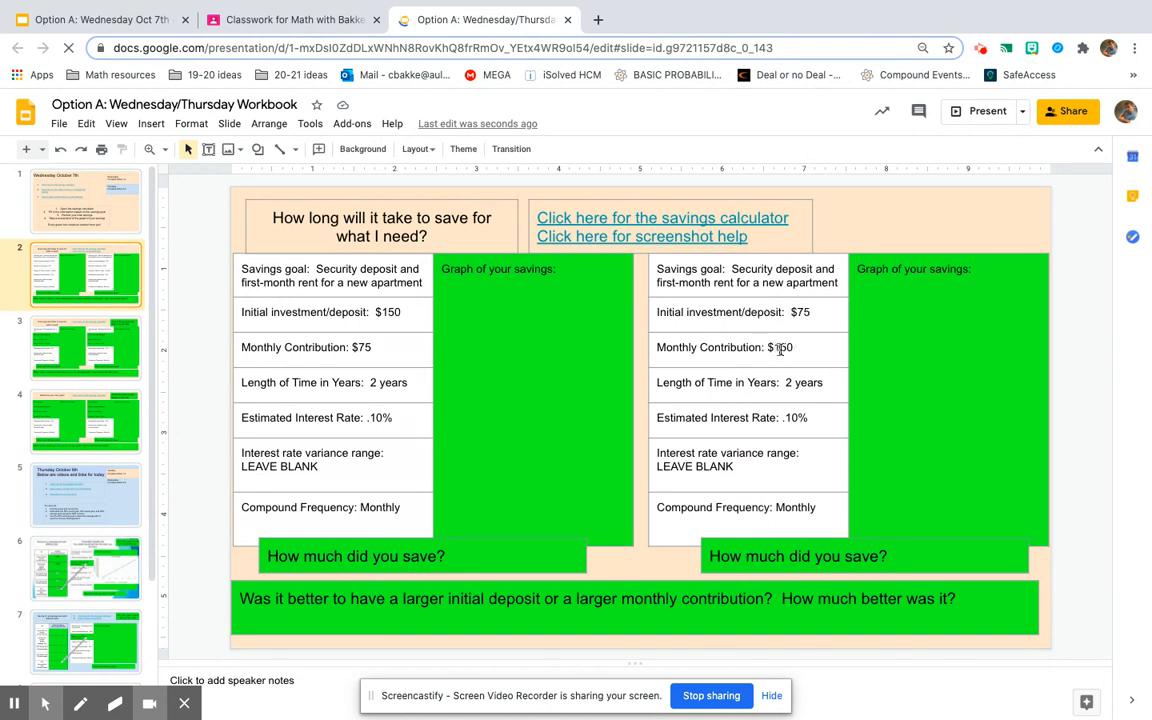
pyautogui.write('150')
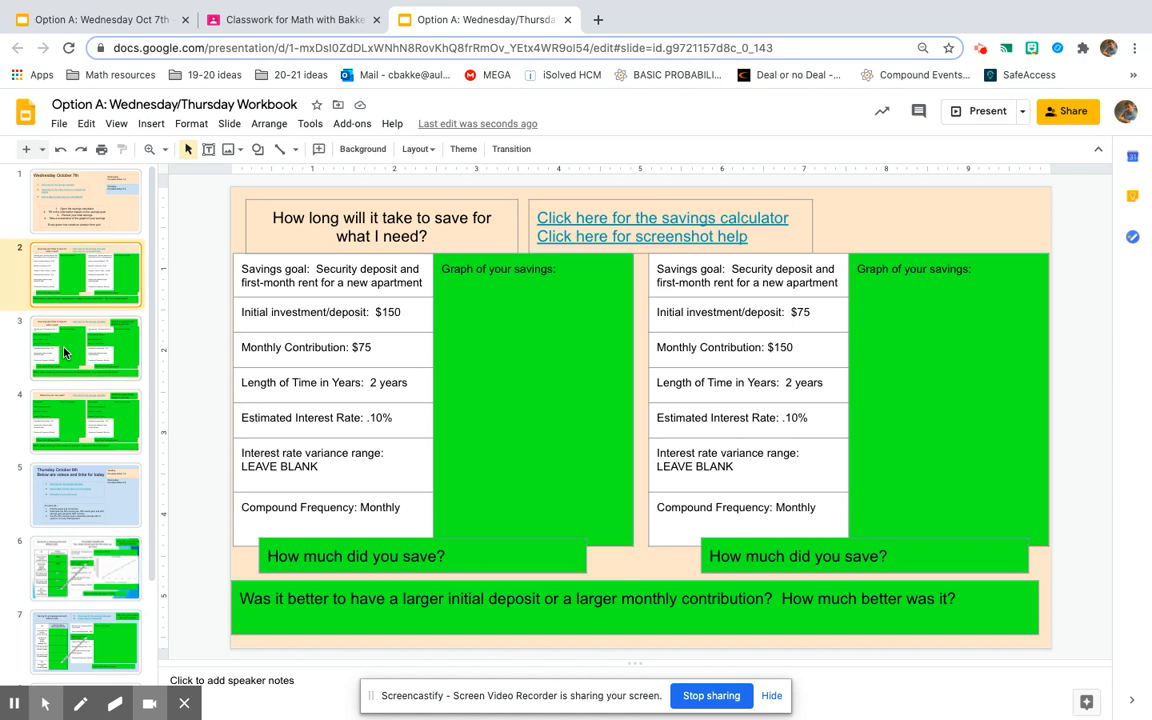
pyautogui.click(86, 347)
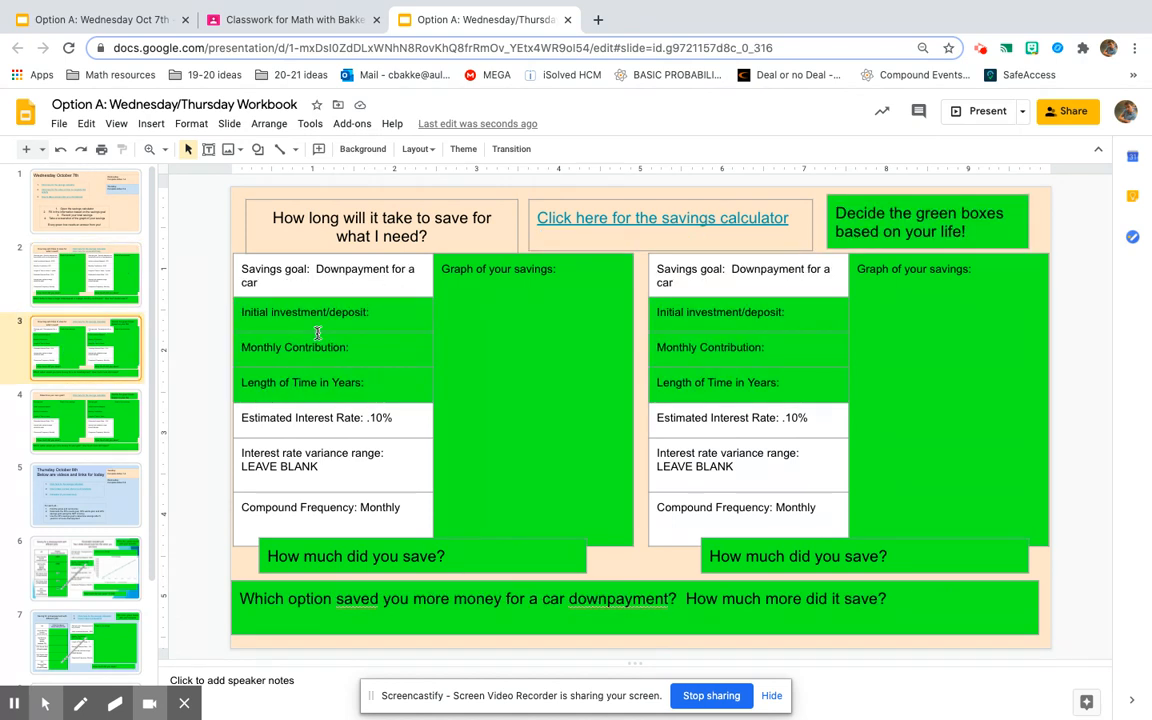
pyautogui.moveTo(610, 359)
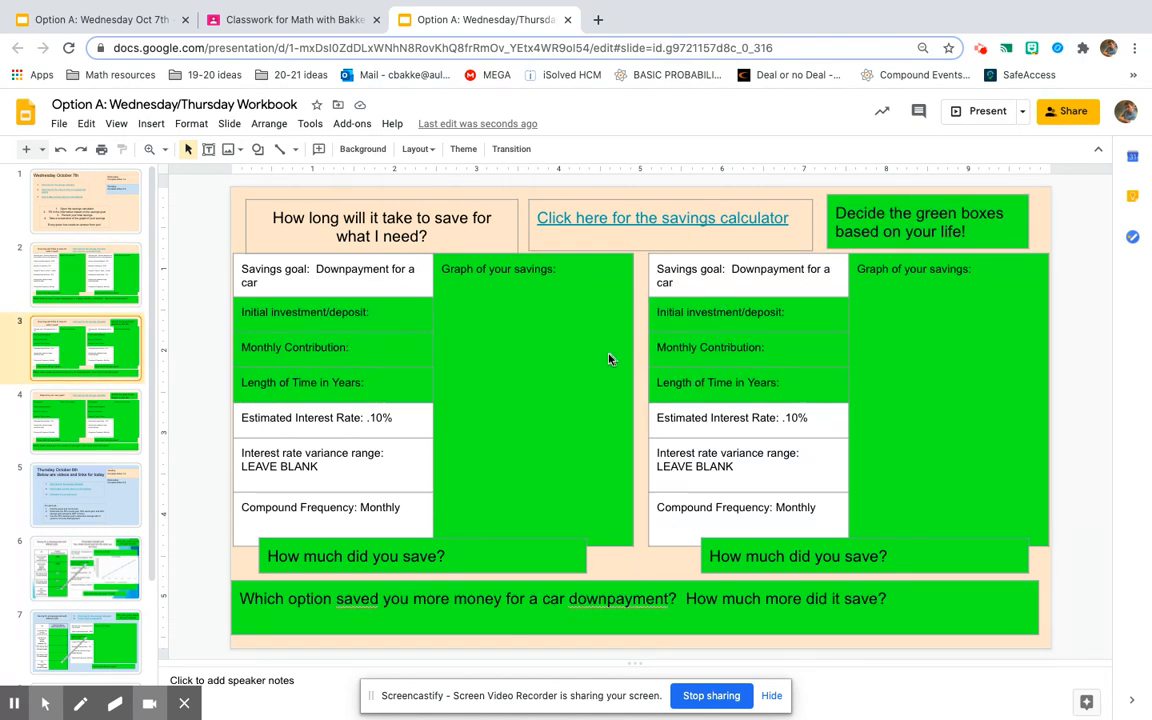
pyautogui.moveTo(601, 347)
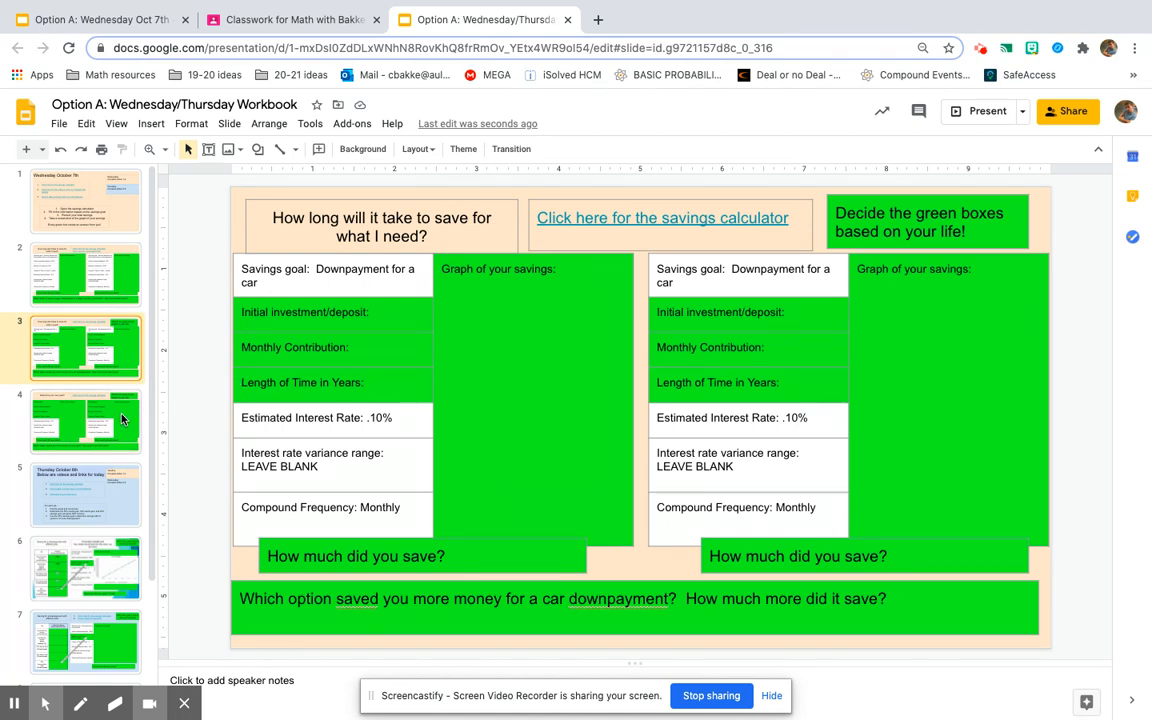
pyautogui.click(86, 421)
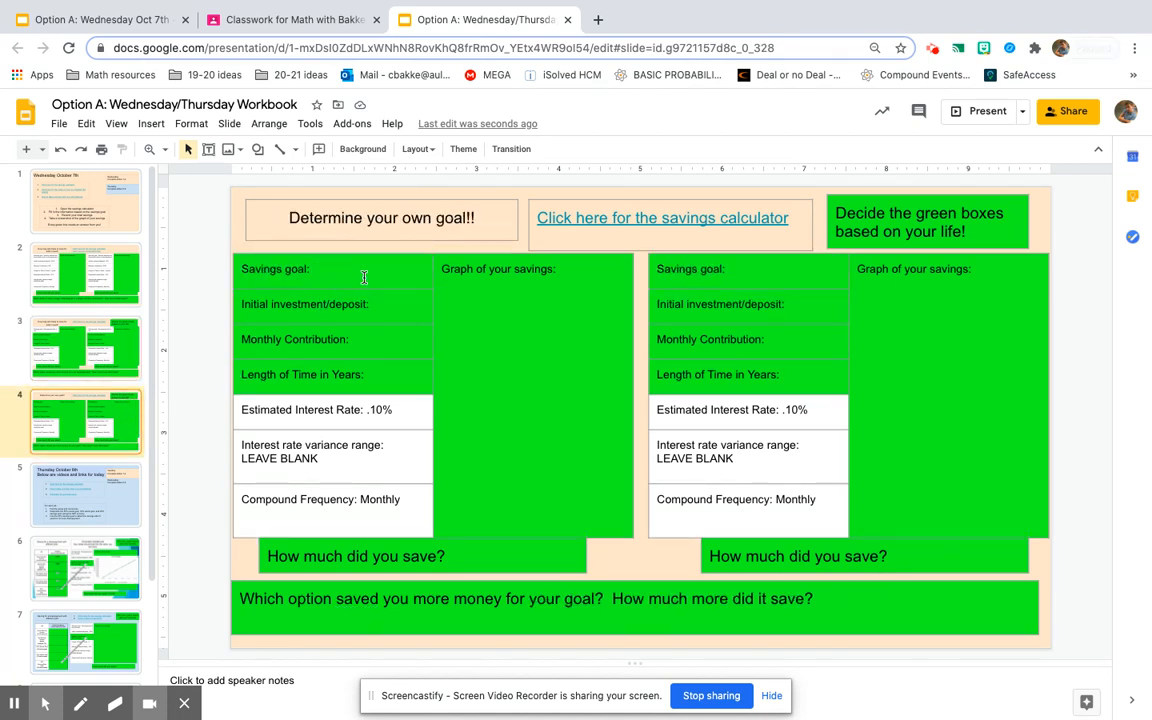
pyautogui.click(932, 48)
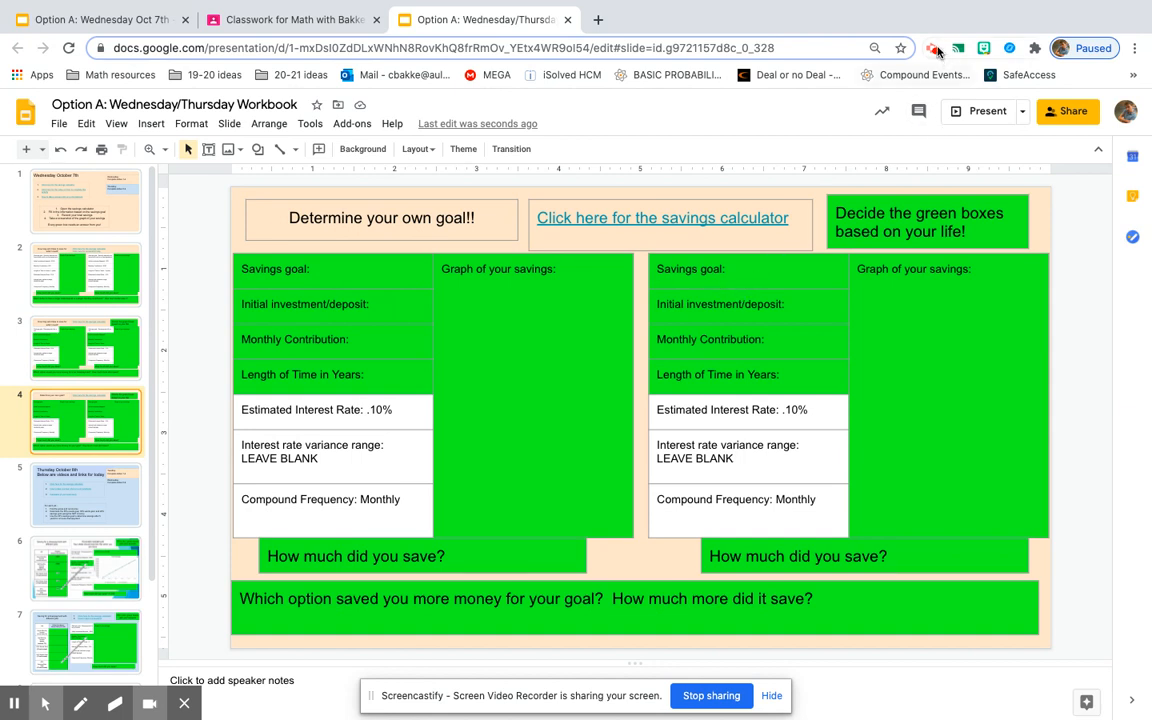
pyautogui.moveTo(933, 47)
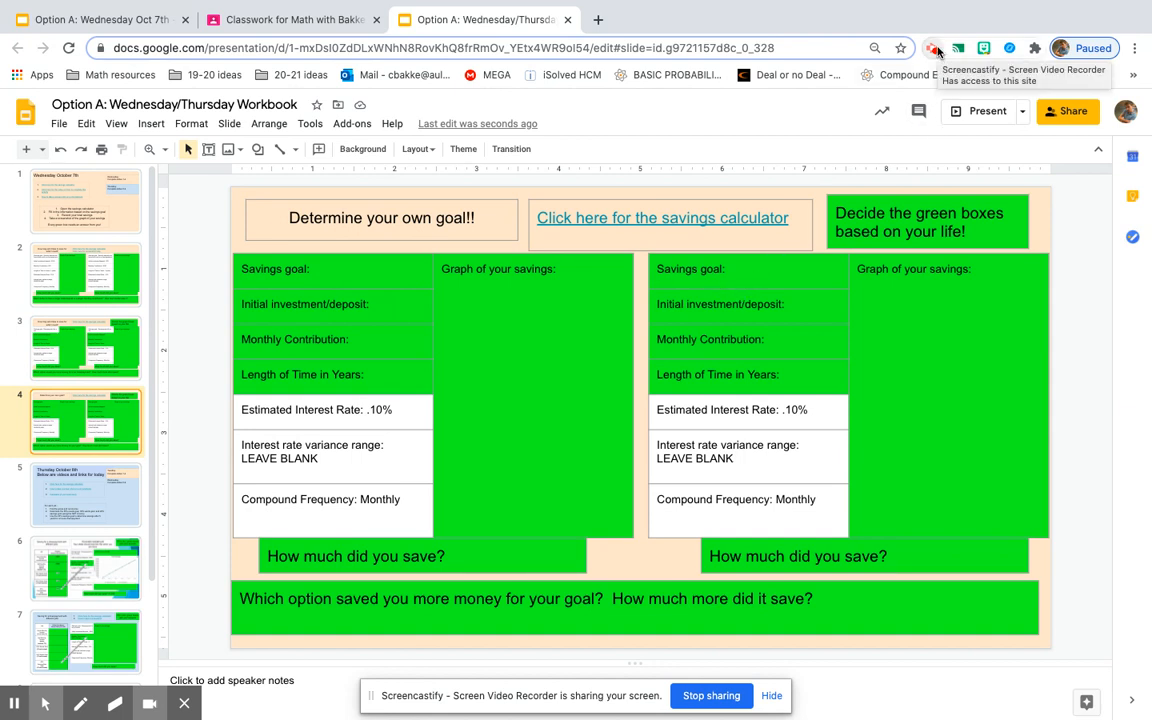